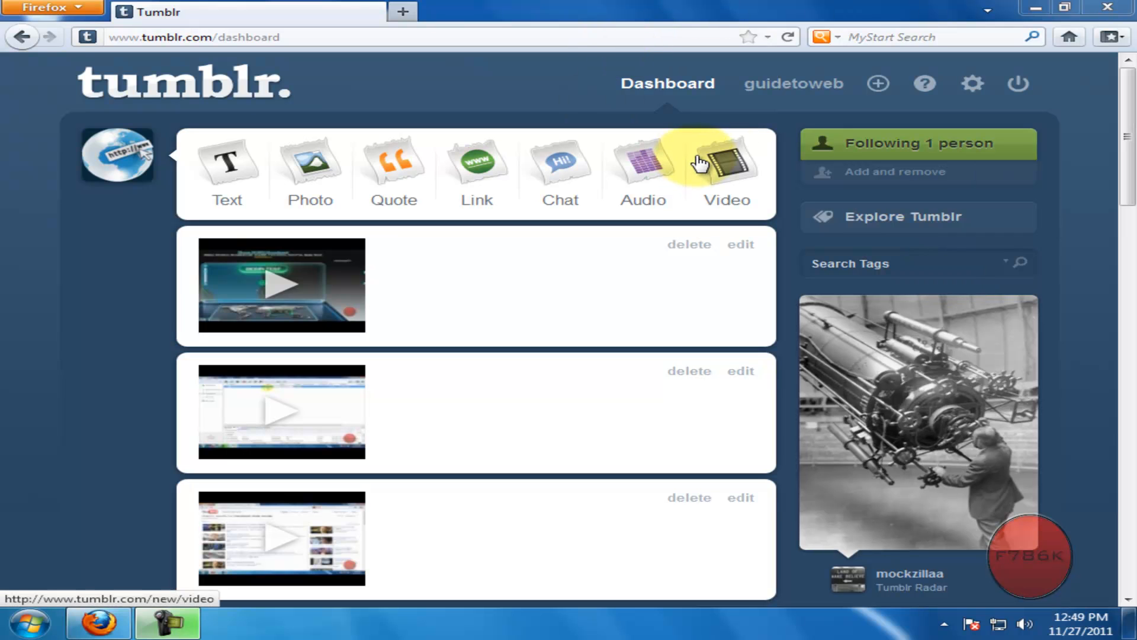
{"action": "mouse_move", "coordinate": [468, 51]}
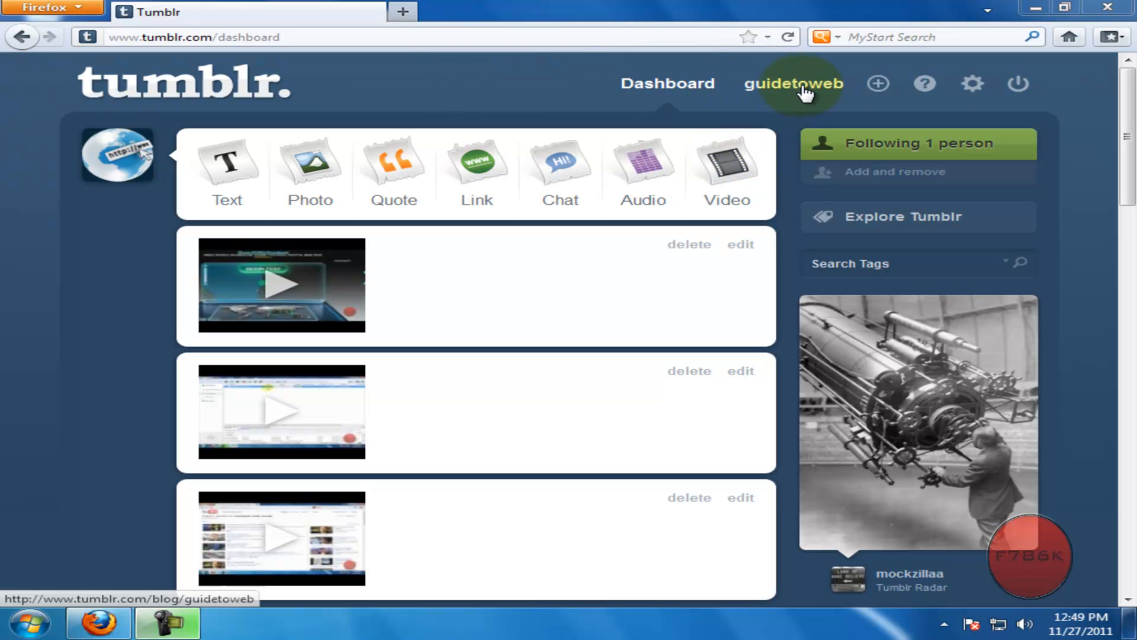
Step: Open the Customize appearance editor from the guidetoweb blog menu
{"action": "left_click", "coordinate": [796, 83]}
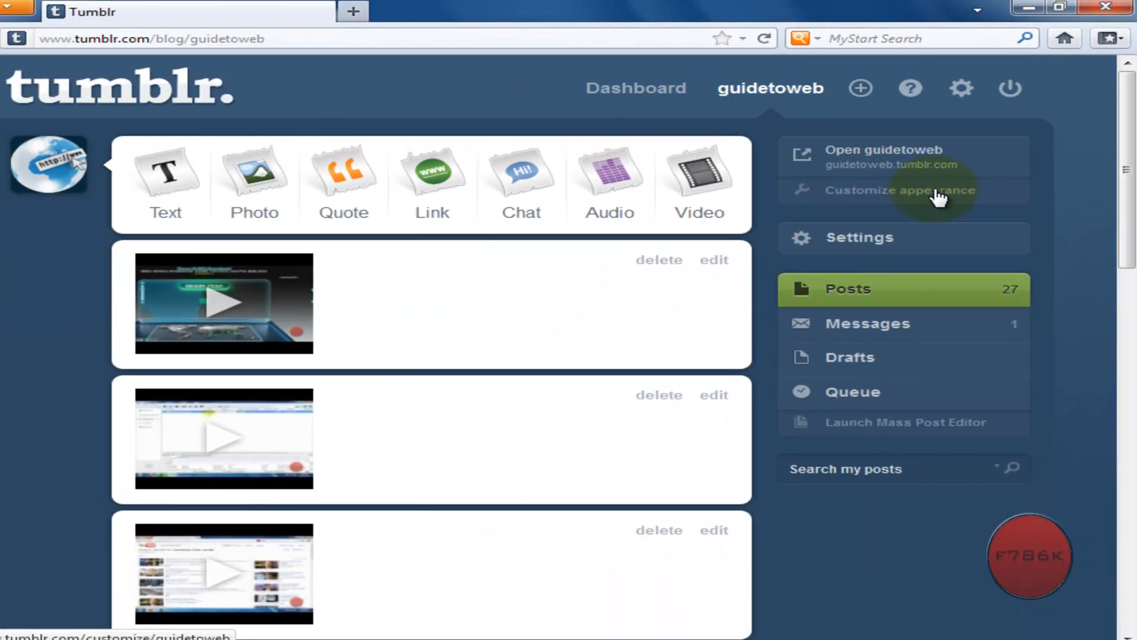
{"action": "left_click", "coordinate": [894, 191]}
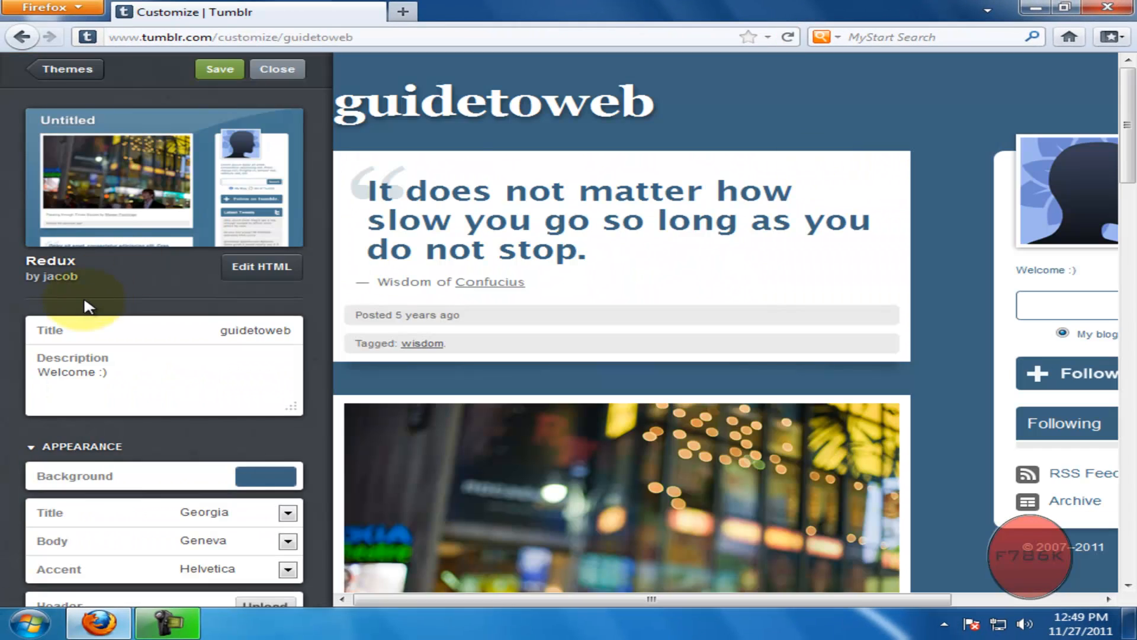
Step: Upload the guidetoweb2 globe image as the blog header
{"action": "scroll", "scroll_direction": "down", "scroll_amount": 3}
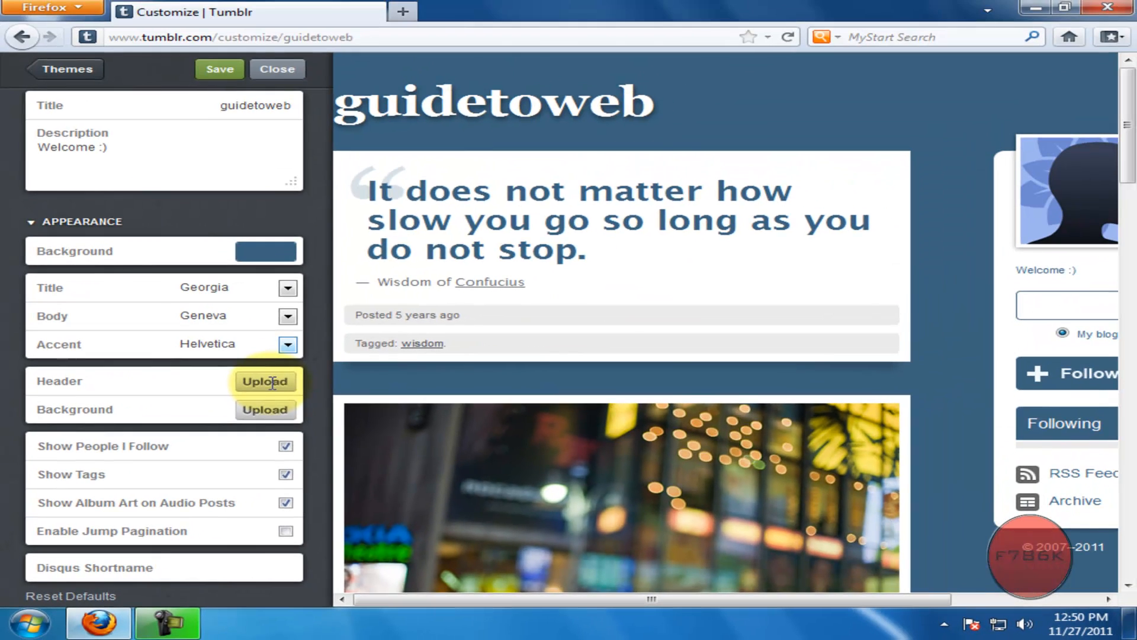
{"action": "left_click", "coordinate": [264, 381]}
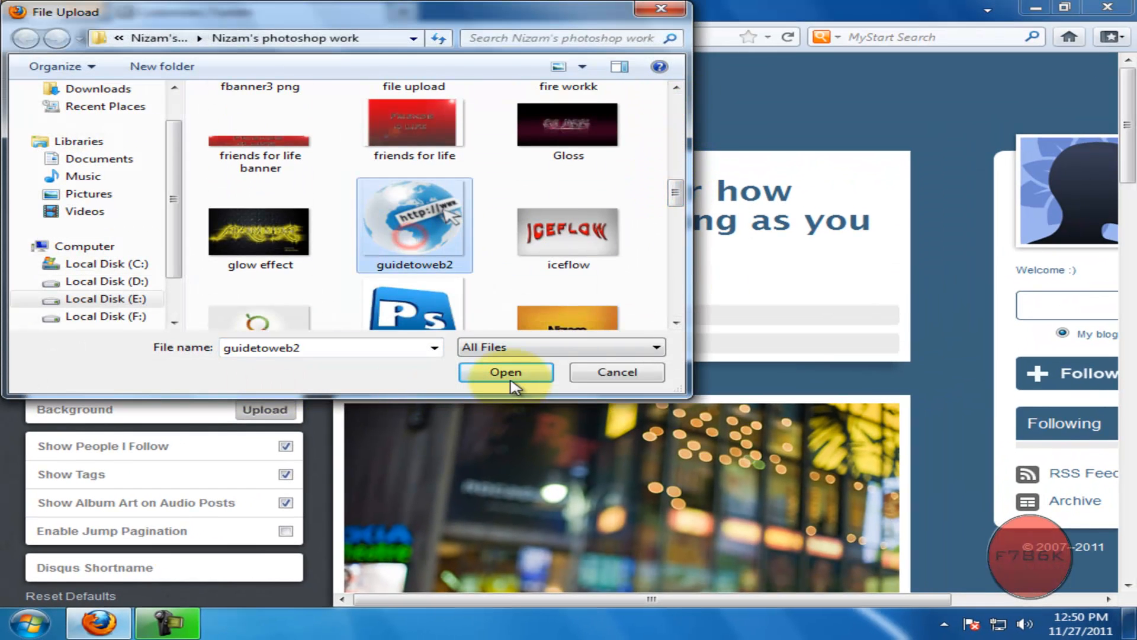
{"action": "left_click", "coordinate": [506, 372]}
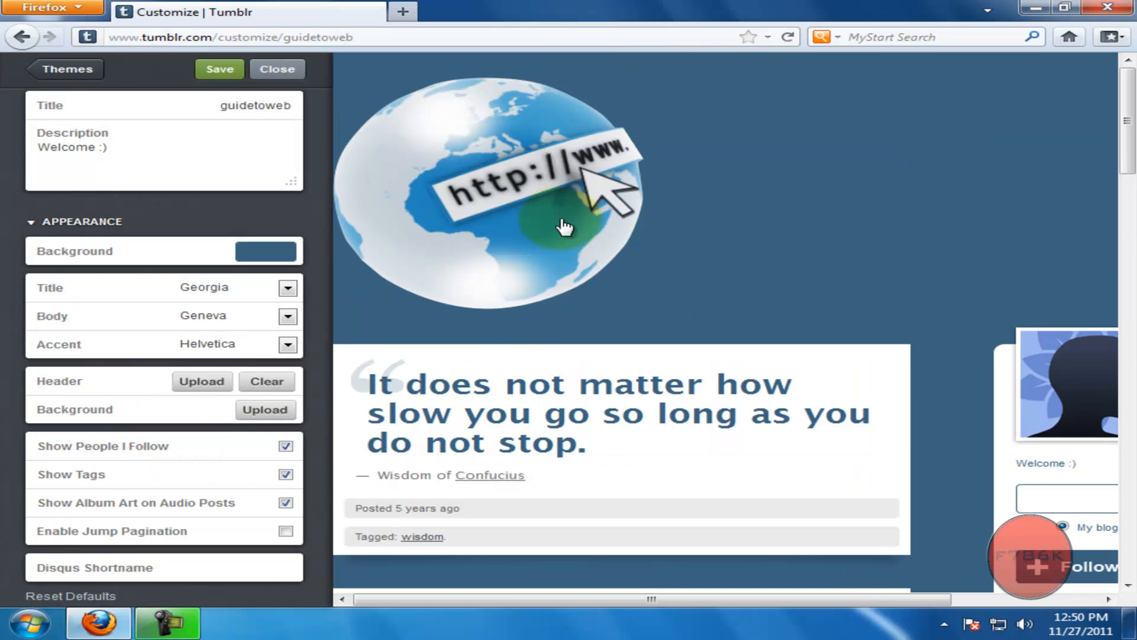
{"action": "mouse_move", "coordinate": [486, 233]}
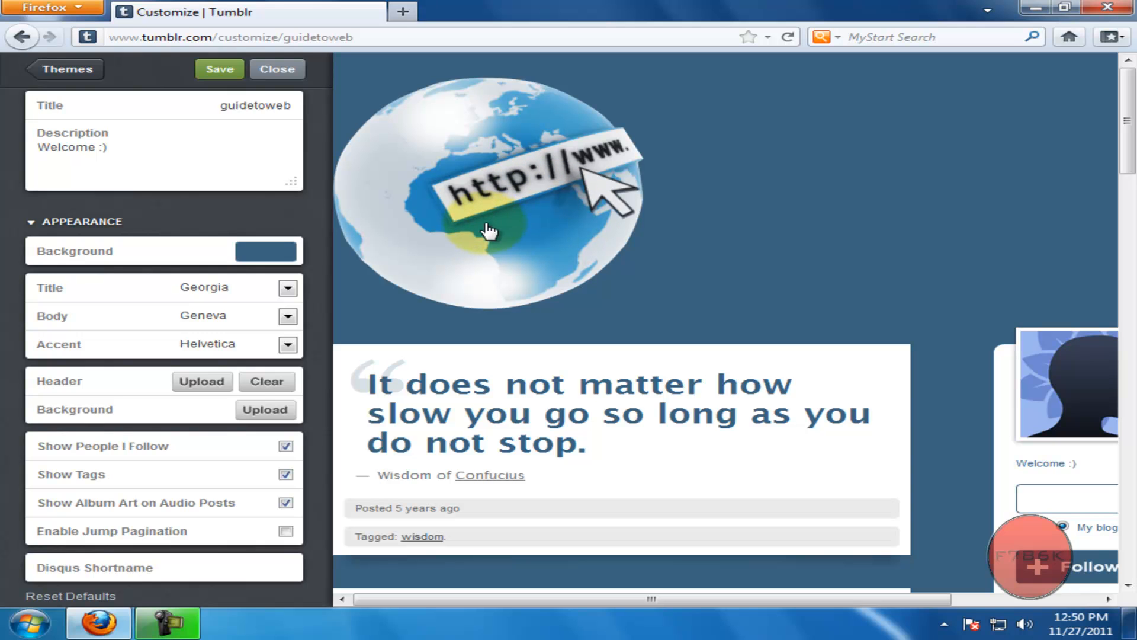
Step: Save the globe header and close the editor back to the dashboard
{"action": "left_click", "coordinate": [219, 69]}
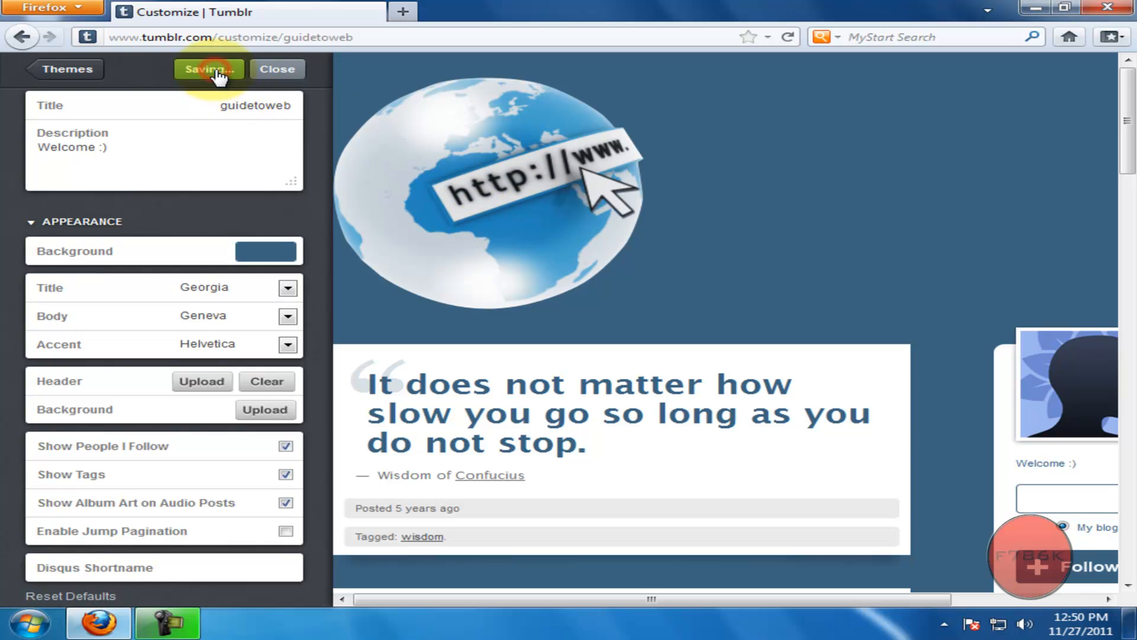
{"action": "left_click", "coordinate": [278, 68]}
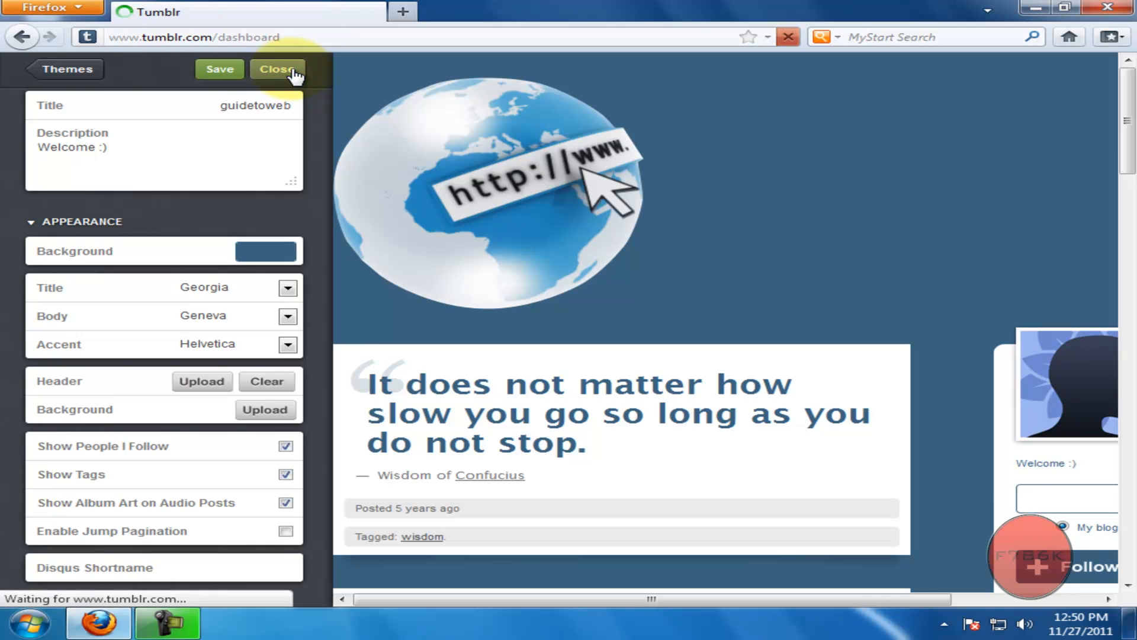
{"action": "left_click", "coordinate": [278, 68]}
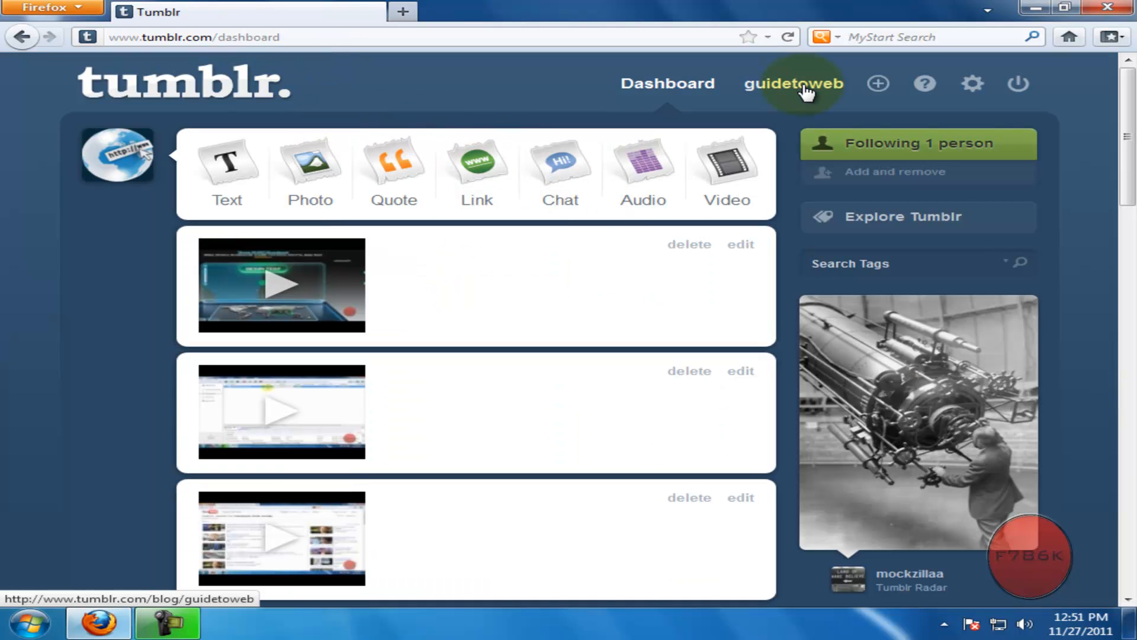
Step: Open the live guidetoweb blog page in a new tab to view the header
{"action": "left_click", "coordinate": [793, 85]}
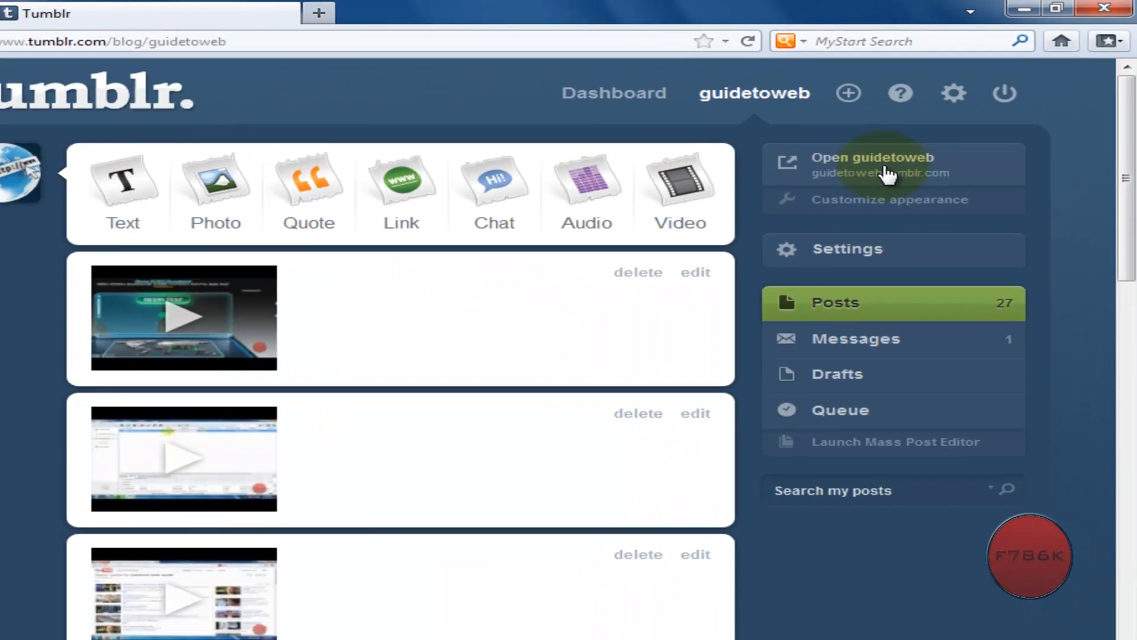
{"action": "left_click", "coordinate": [874, 158]}
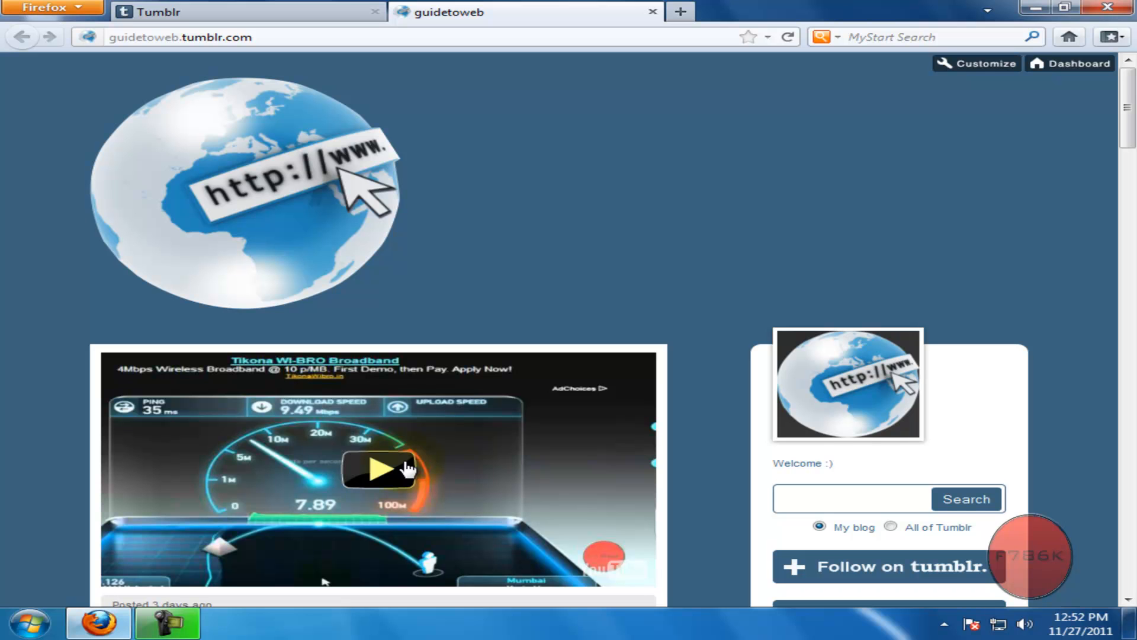
{"action": "mouse_move", "coordinate": [499, 458]}
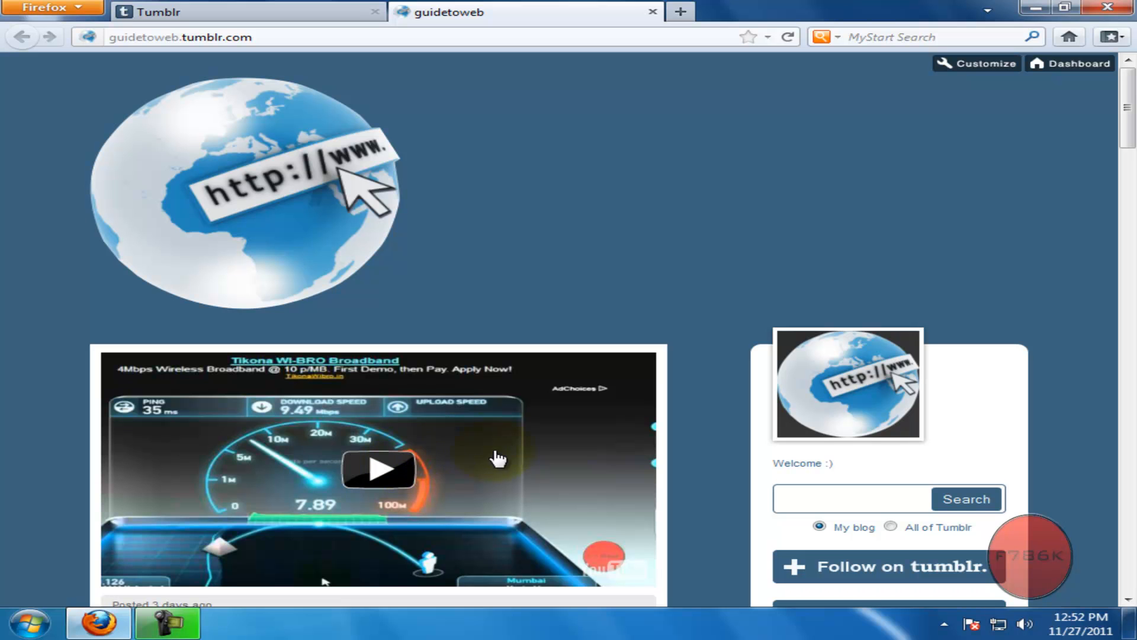